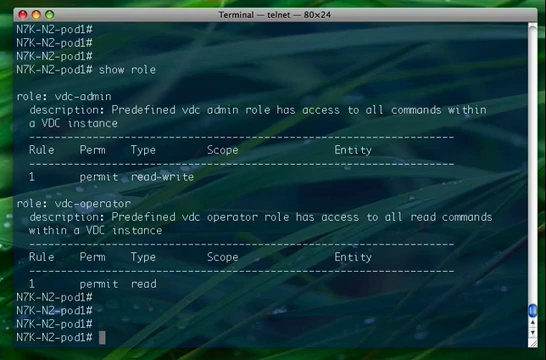
# List the predefined roles, role features and L3 feature group, then enter configuration mode.
pyautogui.write('show role')
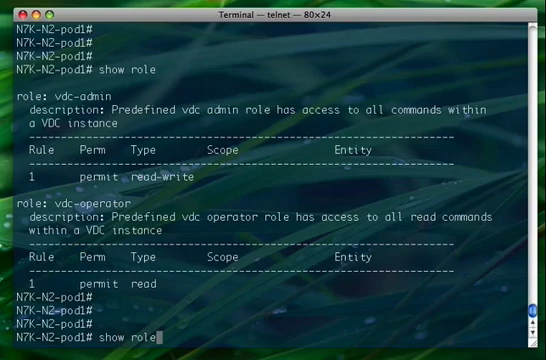
pyautogui.write('feature')
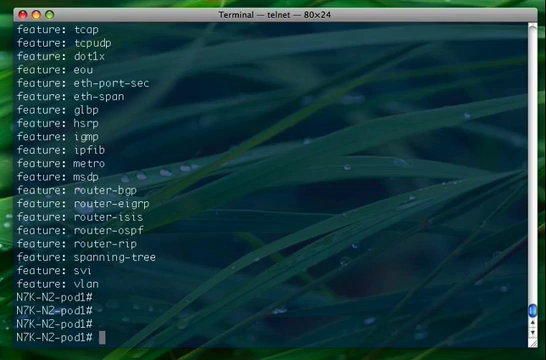
pyautogui.write('show role feature')
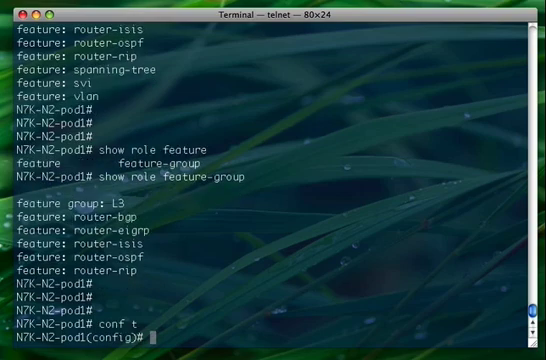
# Create the role named nxos and enter its configuration.
pyautogui.write('role ne')
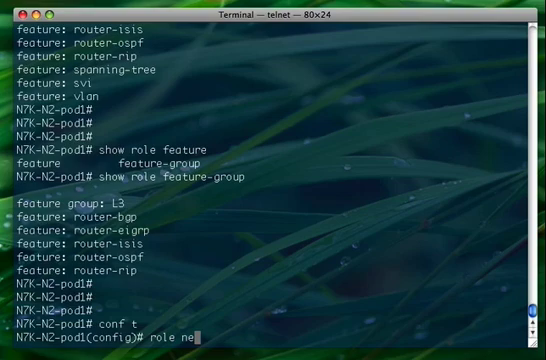
pyautogui.write('ame')
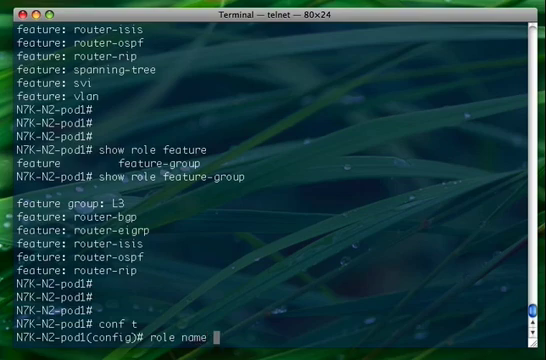
pyautogui.write('nxos')
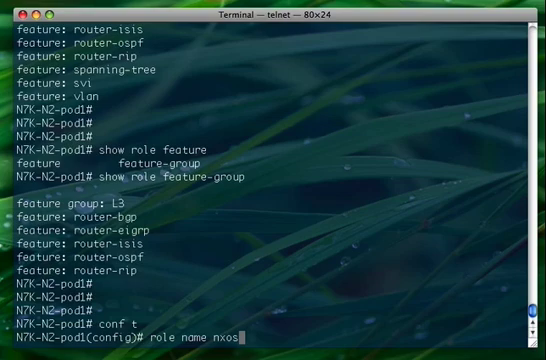
pyautogui.press('Return')
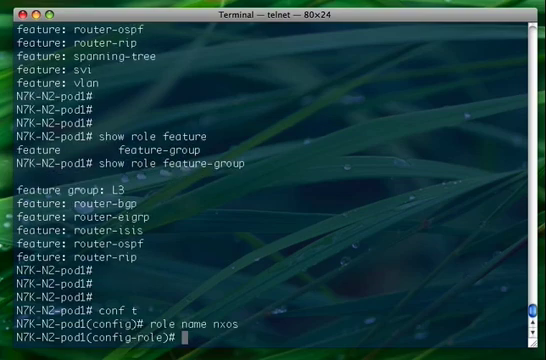
# Add rule 1 to the nxos role permitting read access.
pyautogui.write('?')
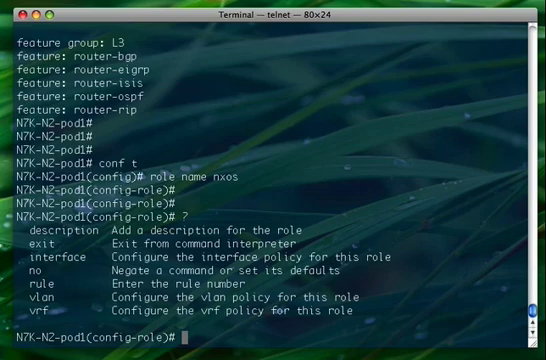
pyautogui.write('rule 1')
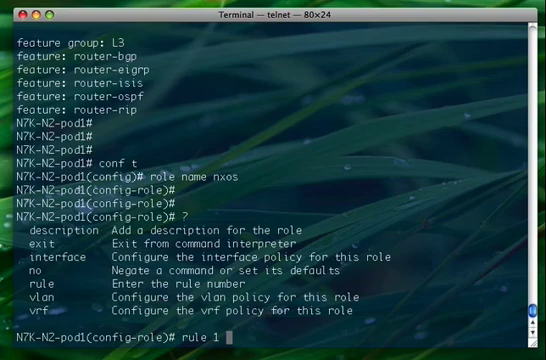
pyautogui.write('p')
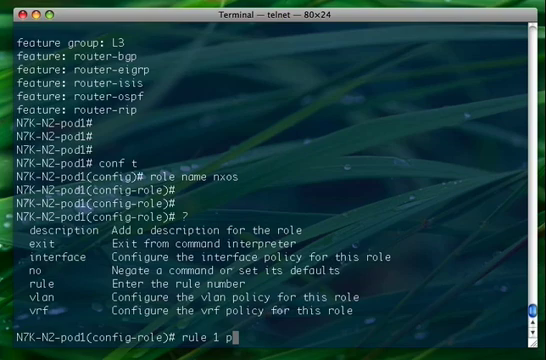
pyautogui.press('backspace')
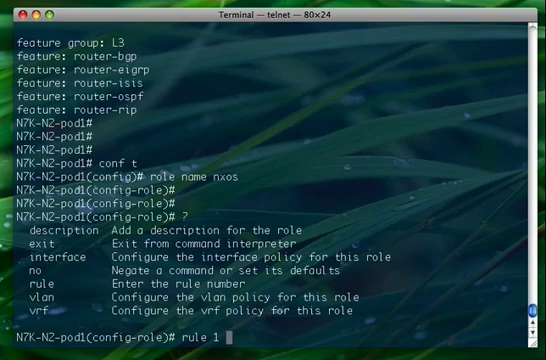
pyautogui.write('permit')
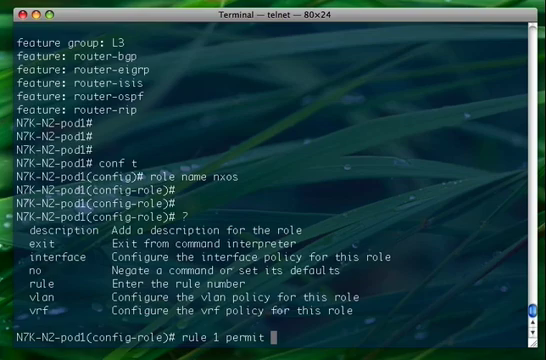
pyautogui.write('?')
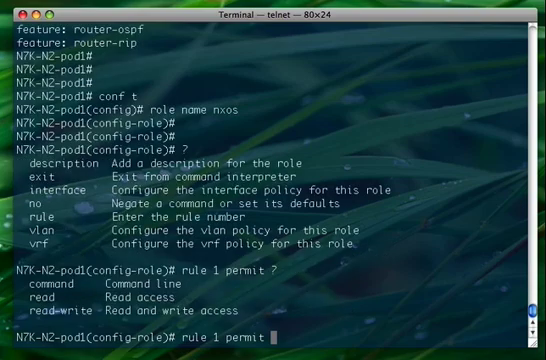
pyautogui.write('read')
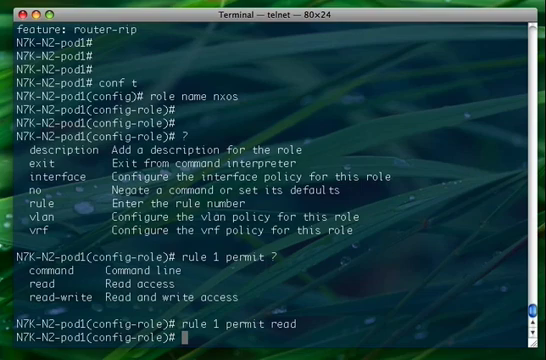
# Add rule 2 permitting read-write on the cdp feature.
pyautogui.write('rule 2 pe')
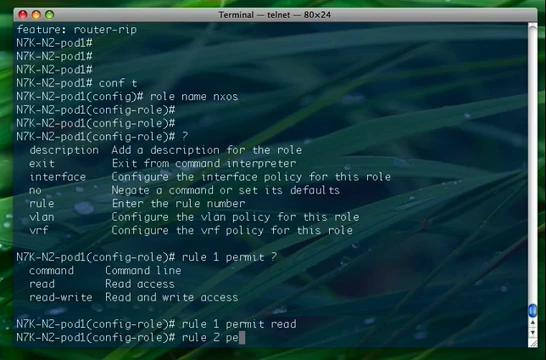
pyautogui.write('rmit')
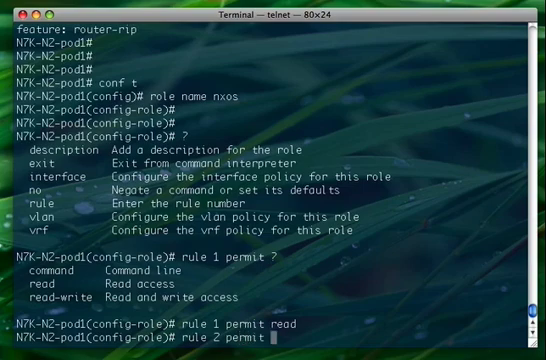
pyautogui.write('read')
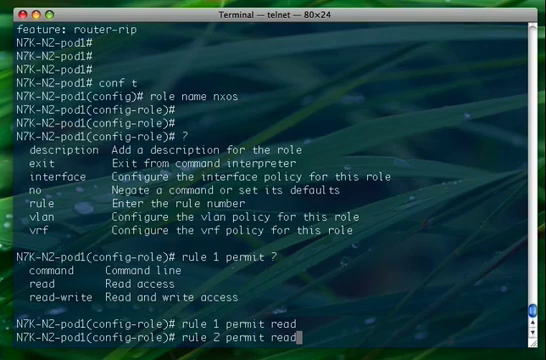
pyautogui.write('-write feature')
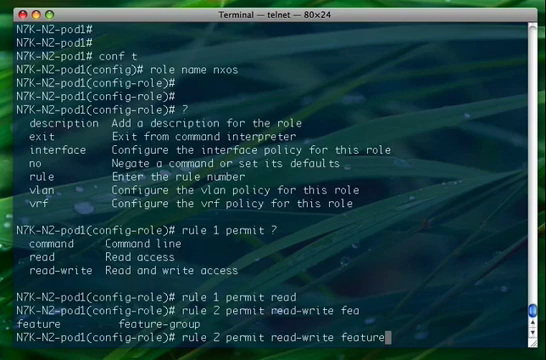
pyautogui.write('cdp')
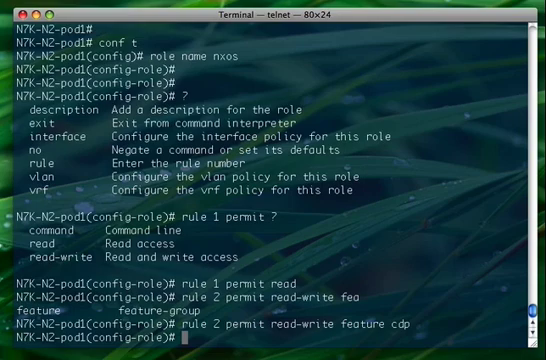
# Add rule 3 permitting the command 'ping *'.
pyautogui.write('rule')
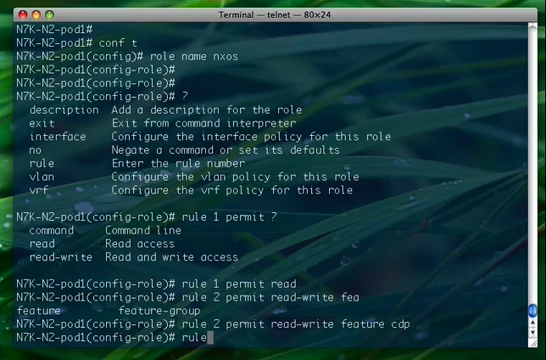
pyautogui.write('3')
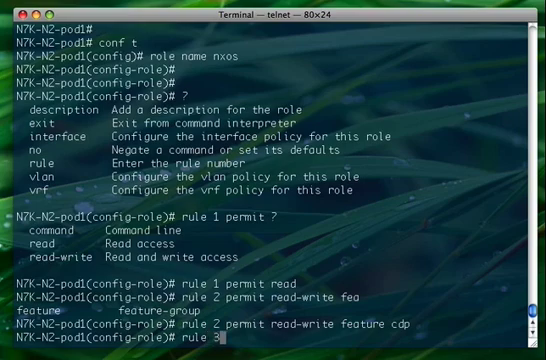
pyautogui.write('permit')
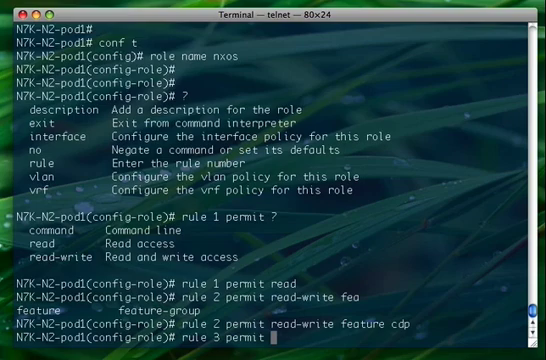
pyautogui.write('command')
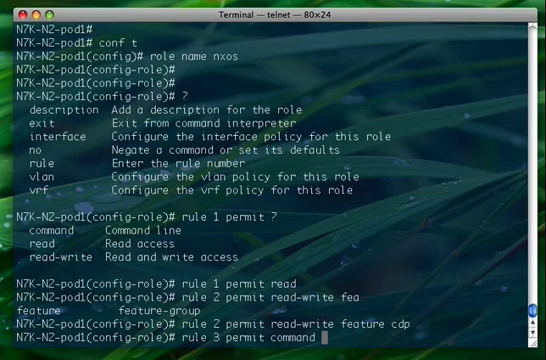
pyautogui.write('ping *')
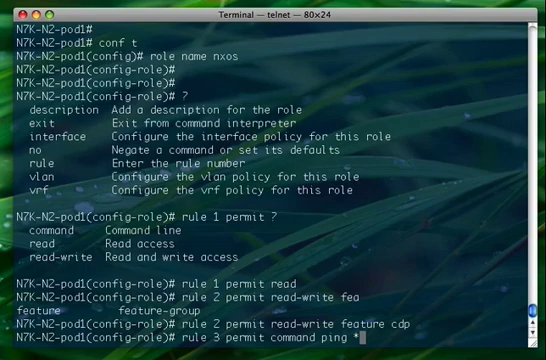
pyautogui.press('Return')
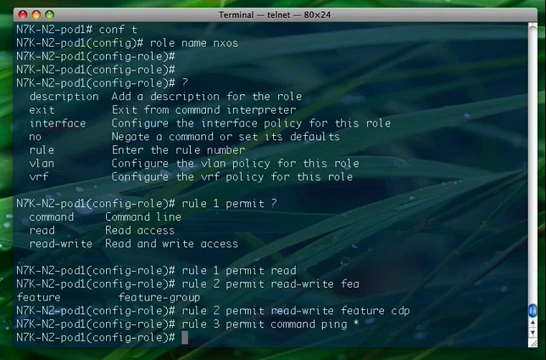
pyautogui.write('rule 4')
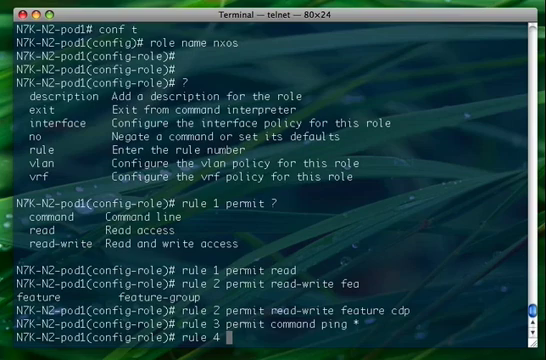
# Add rule 4 permitting the command 'conf t ; interface *'.
pyautogui.write('permit c')
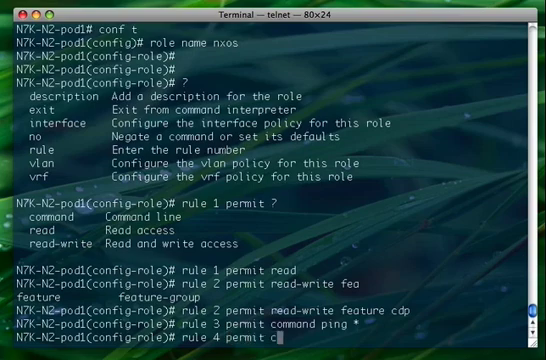
pyautogui.write('ommand')
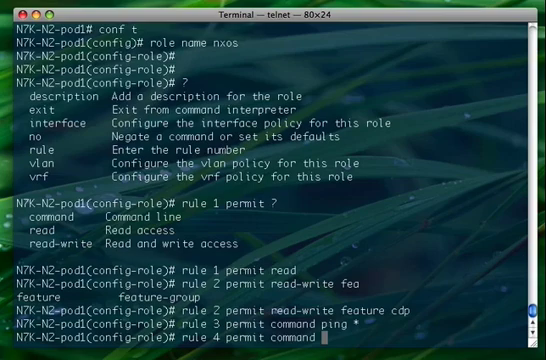
pyautogui.write('conf t')
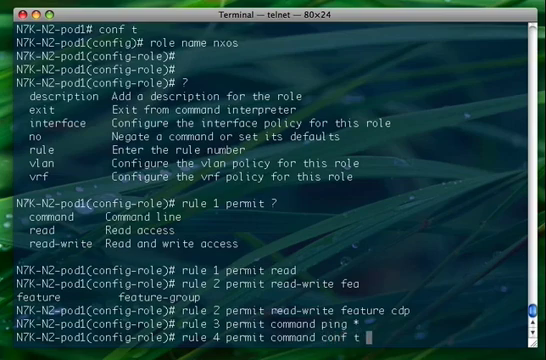
pyautogui.write('; int')
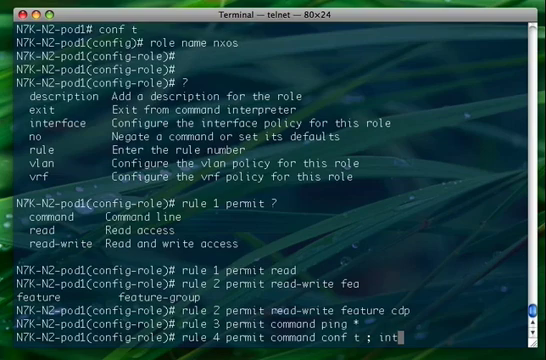
pyautogui.write('erface')
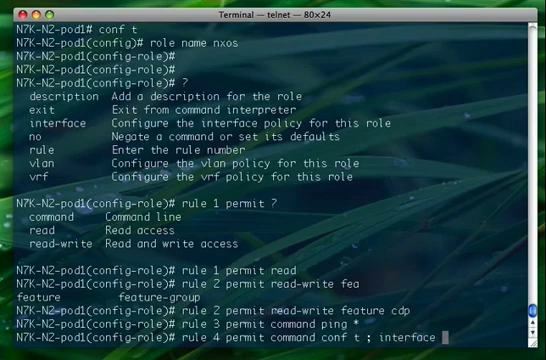
pyautogui.press('Return')
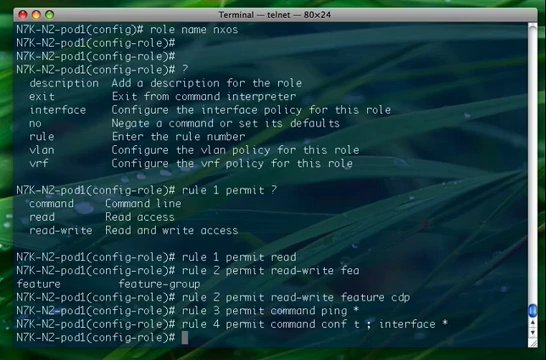
pyautogui.write('interface')
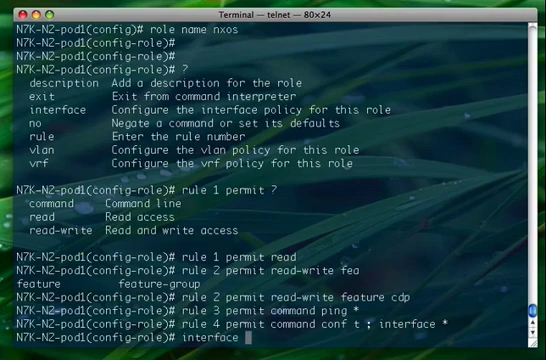
# Set interface policy deny, permit only ethernet 2/1, and attempt show role (rejected).
pyautogui.write('policy')
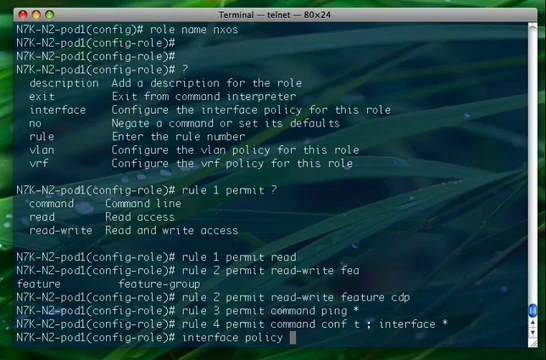
pyautogui.write('deny')
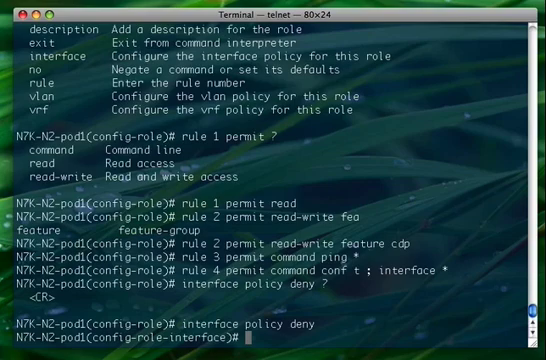
pyautogui.write('permit')
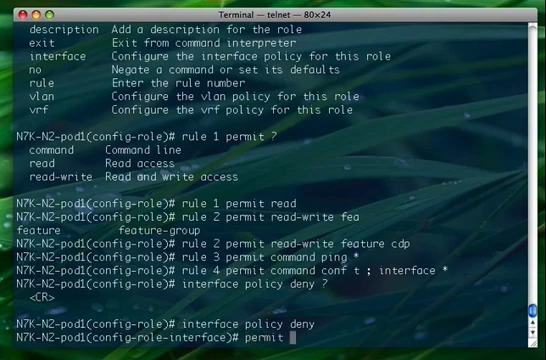
pyautogui.write('interface et')
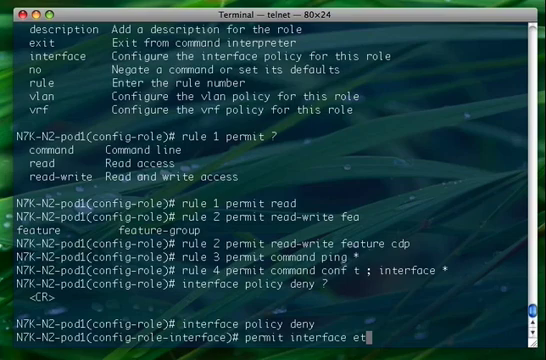
pyautogui.write('hernet 2/1')
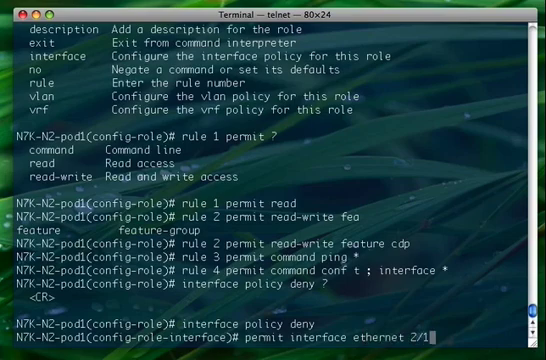
pyautogui.write('e')
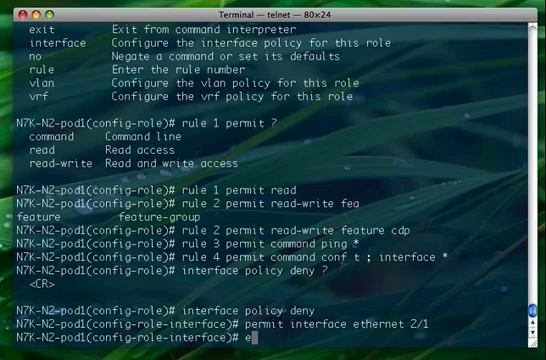
pyautogui.write('show role nxo')
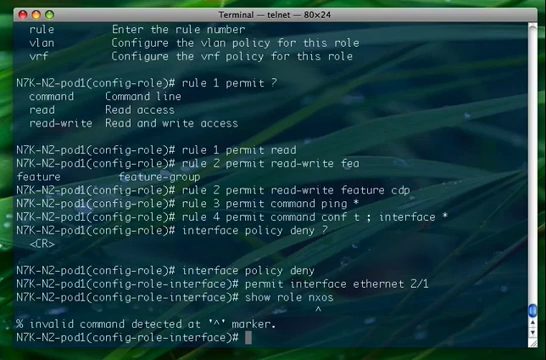
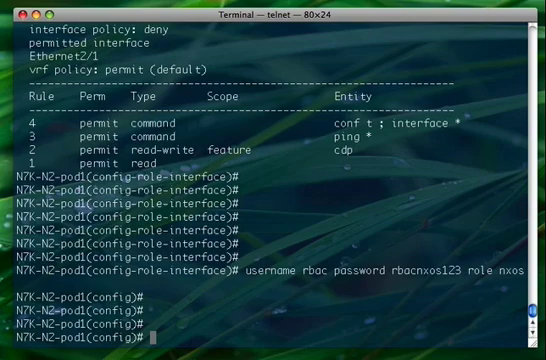
# Show role nxos: deny interface policy, Ethernet2/1 permitted, rules 1 through 4.
pyautogui.scroll(-3)
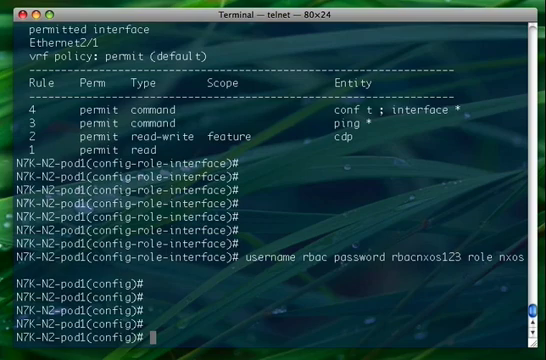
pyautogui.write('e')
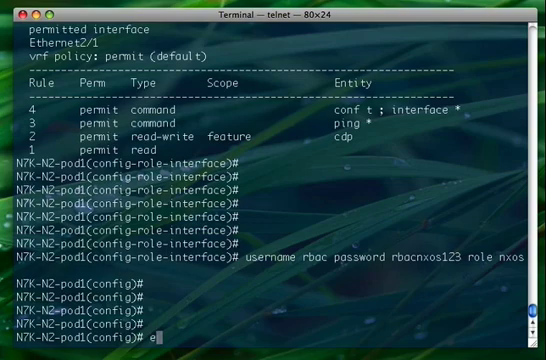
pyautogui.write('exit')
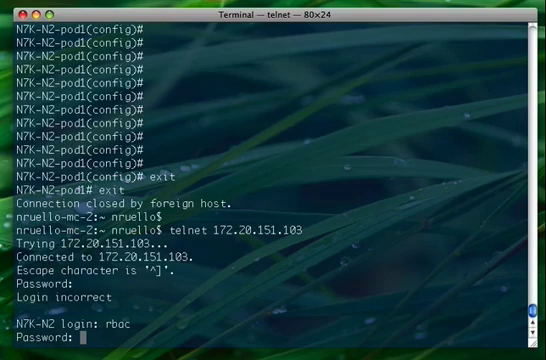
# Log in as rbac and list its commands: clear, configure, debug, end, exit, ping, show.
pyautogui.press('Return')
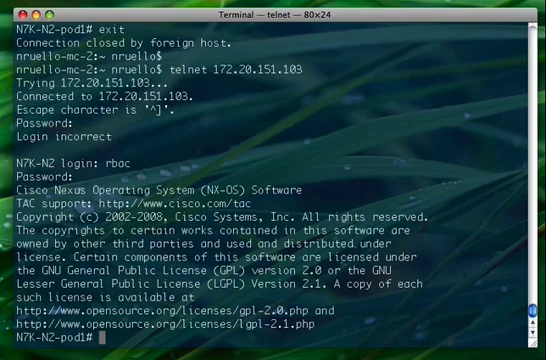
pyautogui.write('?')
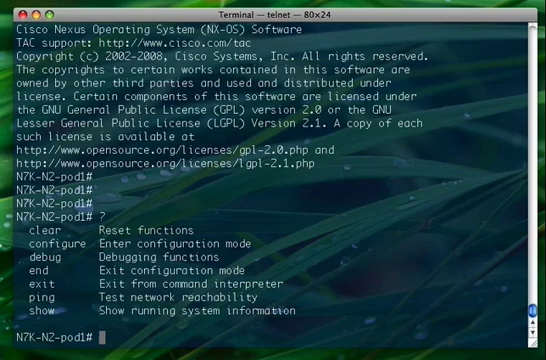
# Ping 172.20.151.1 over the management VRF and check that debug offers only cdp.
pyautogui.write('pi')
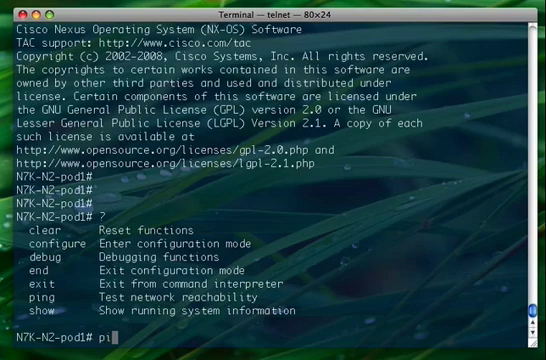
pyautogui.write('ng 172')
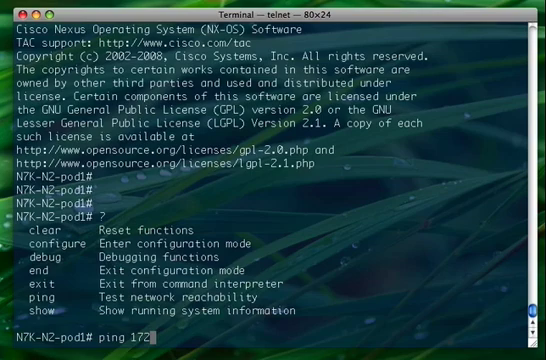
pyautogui.write('20.151.1 vrf management')
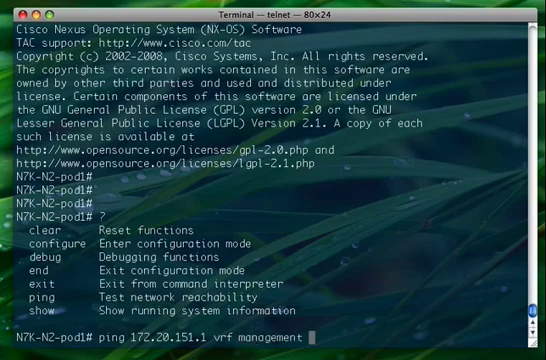
pyautogui.press('Return')
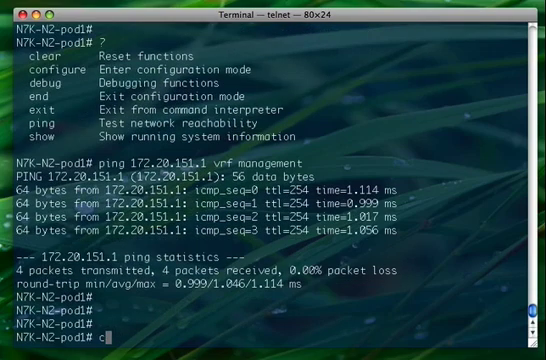
pyautogui.press('Backspace')
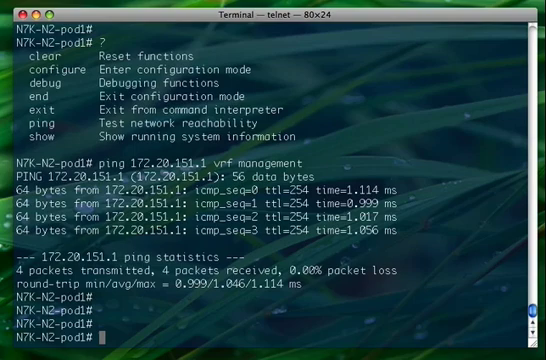
pyautogui.write('debug ?')
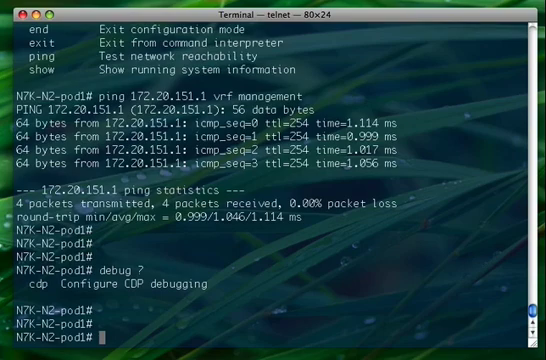
# In configuration mode, try Ethernet2/2 (denied) and enter Ethernet2/1 instead.
pyautogui.write('conf t')
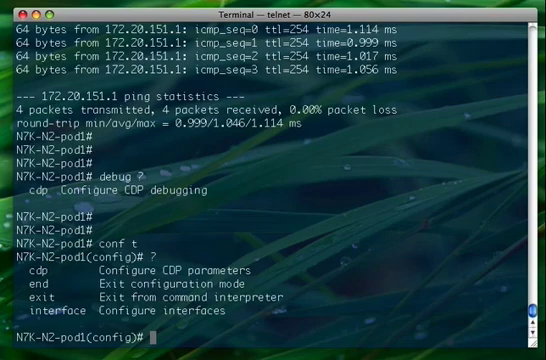
pyautogui.write('cdp ?')
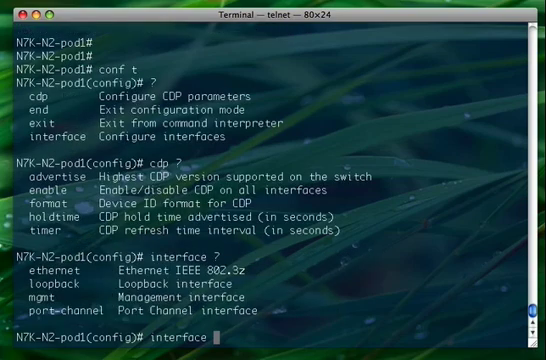
pyautogui.write('e')
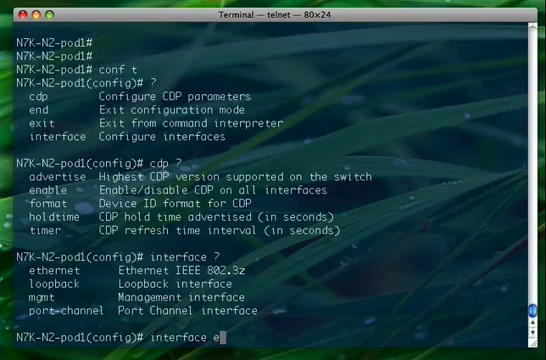
pyautogui.write('2/2')
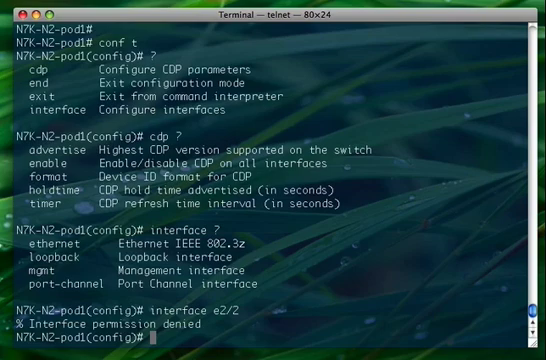
pyautogui.write('interface e2/1')
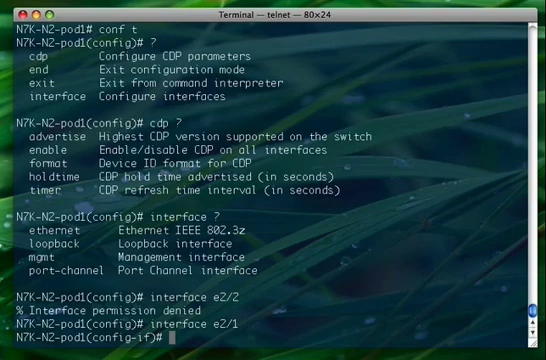
# Add 1.1.1.1/24 to Ethernet2/1, remove it, and return to exec mode.
pyautogui.write('ip addr')
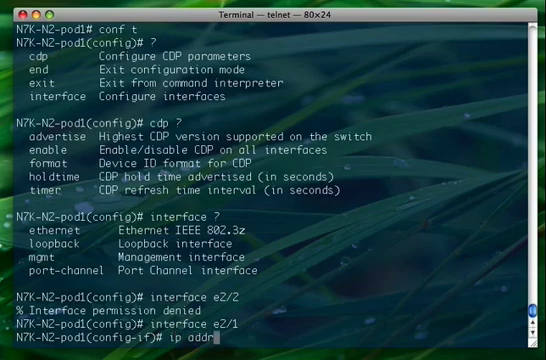
pyautogui.write('ess 1.1.1.1/')
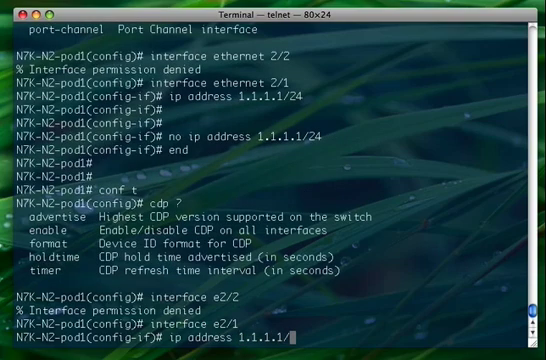
pyautogui.write('24')
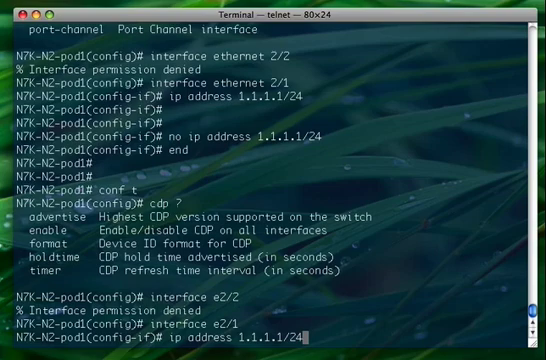
pyautogui.press('Return')
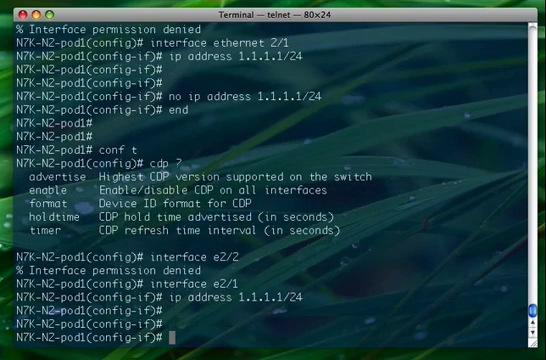
pyautogui.write('no ip')
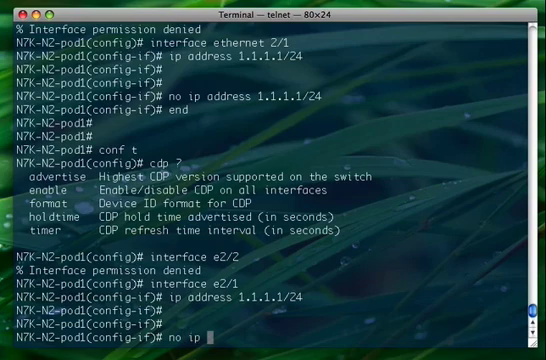
pyautogui.write('address')
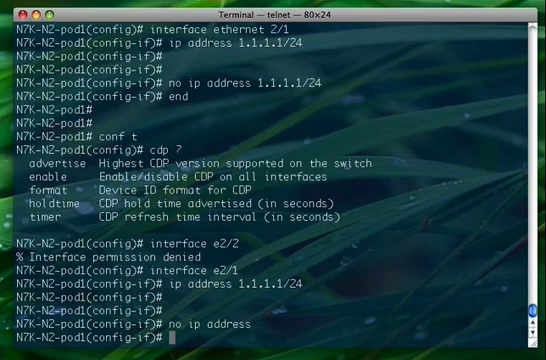
pyautogui.write('end')
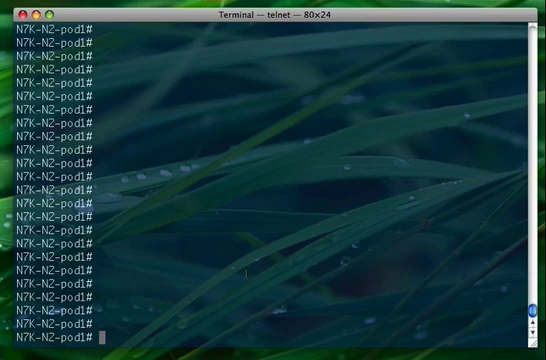
# List the checkpoint options, then create a configuration checkpoint named 'nxos'.
pyautogui.write('checkpoint 1')
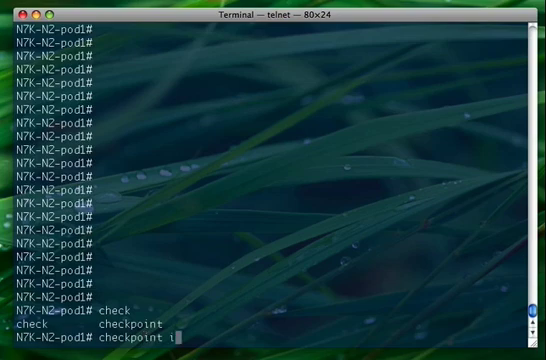
pyautogui.write('?')
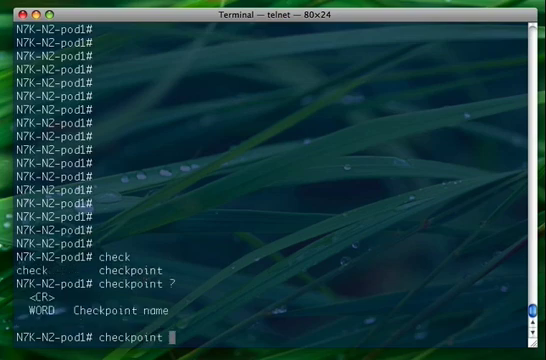
pyautogui.write('nxos')
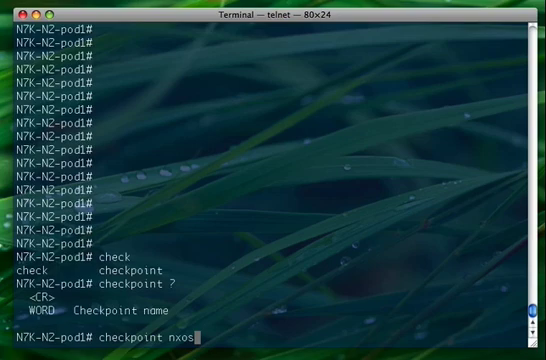
pyautogui.press('Return')
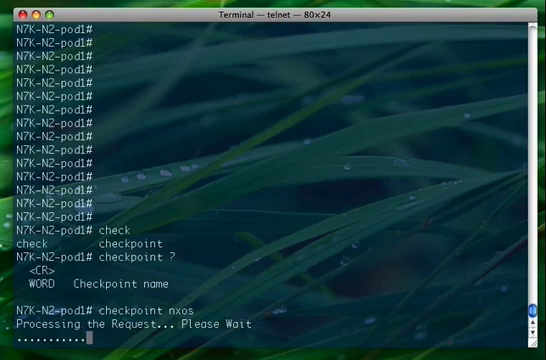
pyautogui.press('Return')
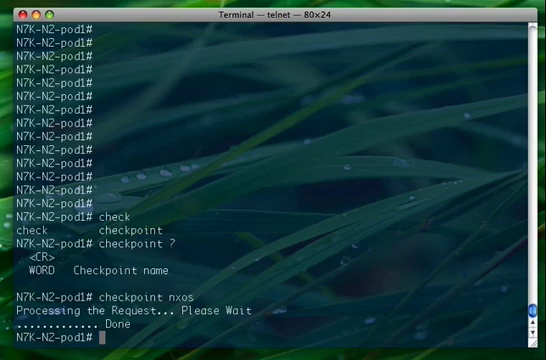
# Display the checkpoint listing with 'show checkpoint summary', paging through the --More-- output.
pyautogui.write('sho')
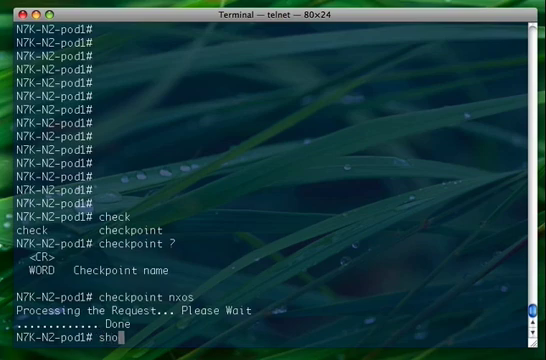
pyautogui.write('c')
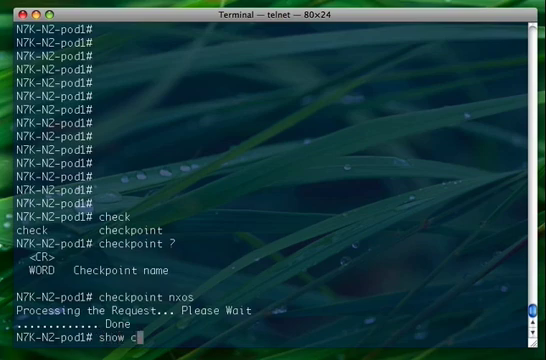
pyautogui.write('heckpoint summary')
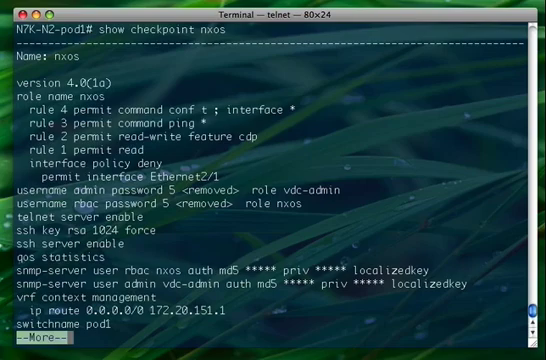
pyautogui.press('space')
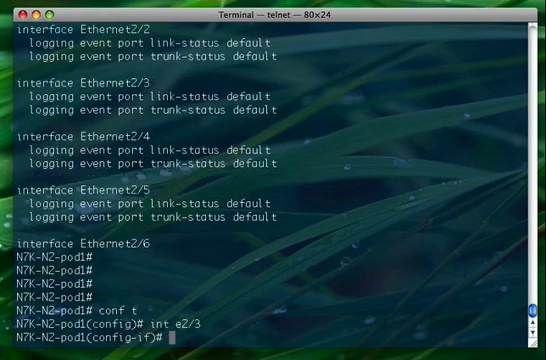
# Give Ethernet2/3 address 3.3.3.3/24, no ip redirects and no shutdown, then show its running-config.
pyautogui.write('ip address 3.3.3.3/24')
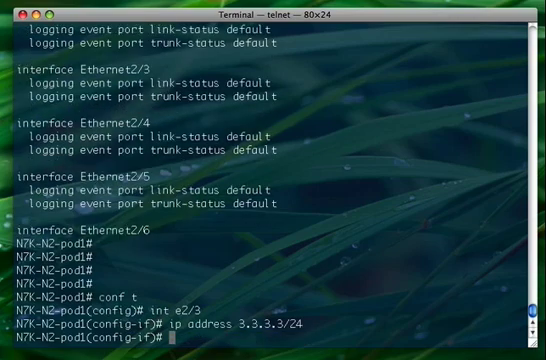
pyautogui.write('no ip r')
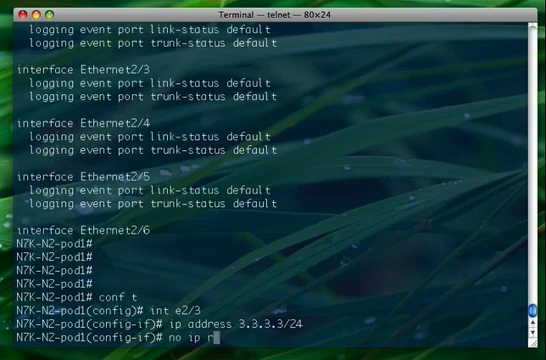
pyautogui.write('edirects')
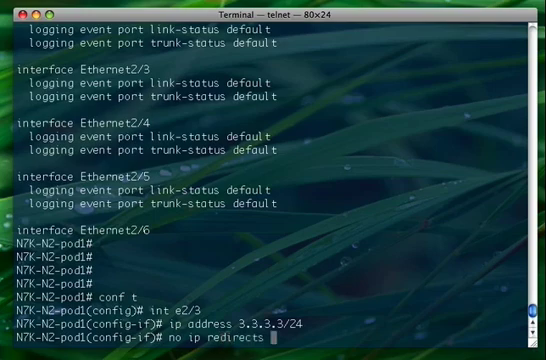
pyautogui.write('no sh')
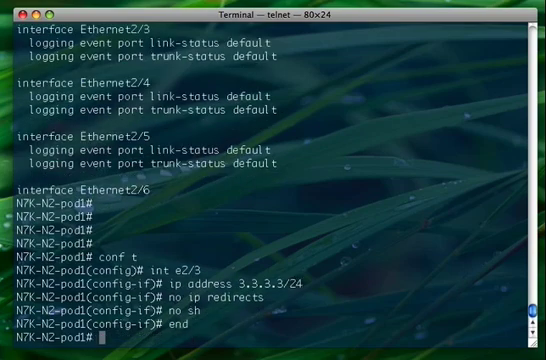
pyautogui.write('sh running-config')
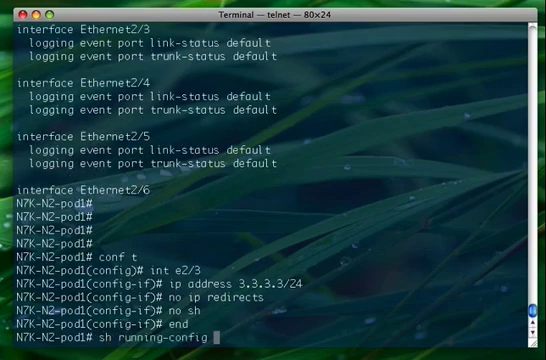
pyautogui.write('int e2/3')
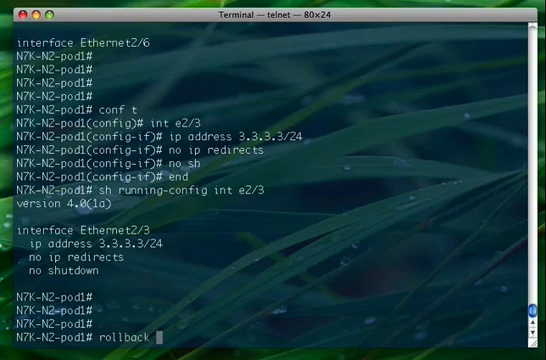
# Roll the running-config back to checkpoint 'nxos' and begin typing an interface running-config check.
pyautogui.write('running-config checkpoint')
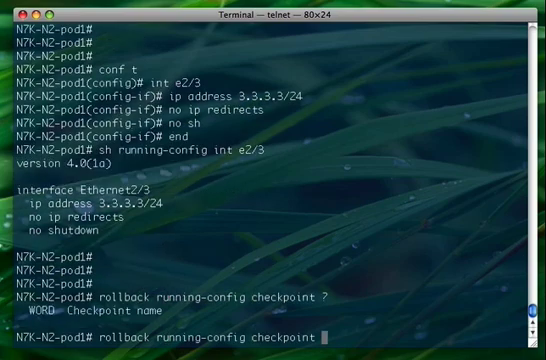
pyautogui.write('nxos')
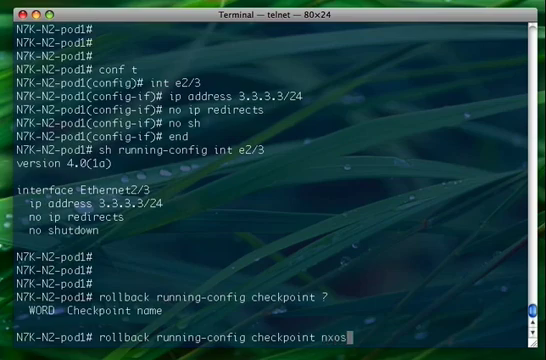
pyautogui.press('Return')
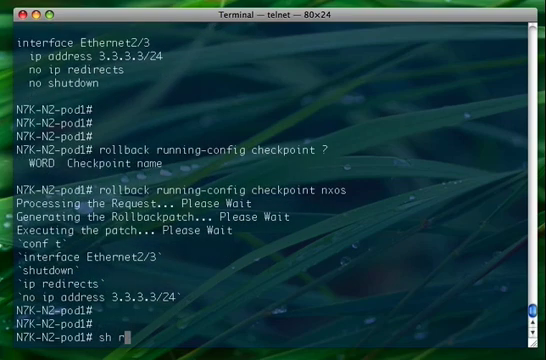
pyautogui.write('unning-config int e')
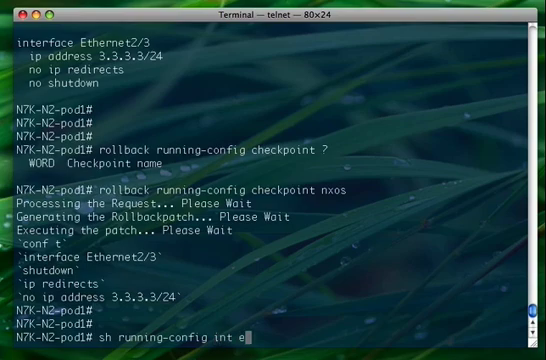